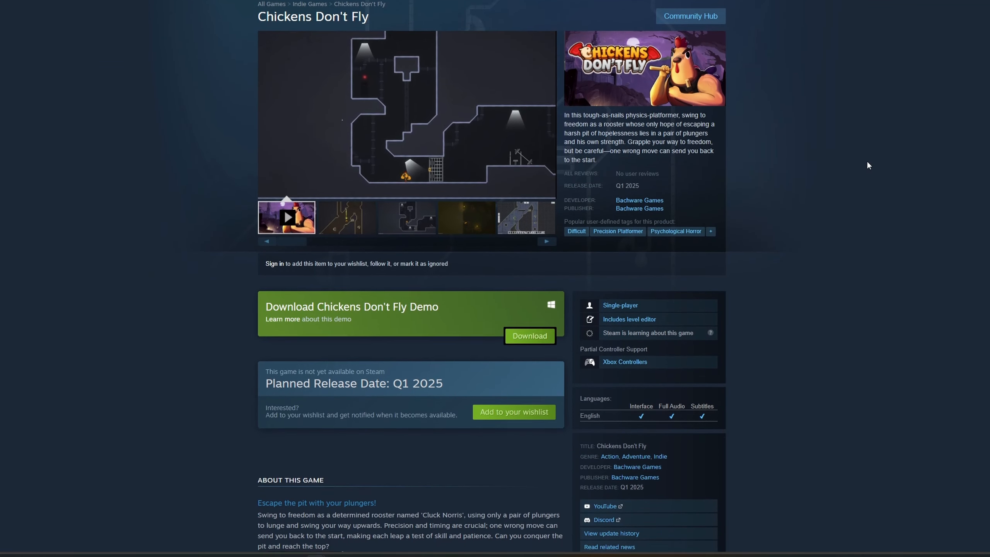
Scroll to the Chickens Don't Fly store page's Customer Reviews with four recommended reviews.
scroll(down, 3)
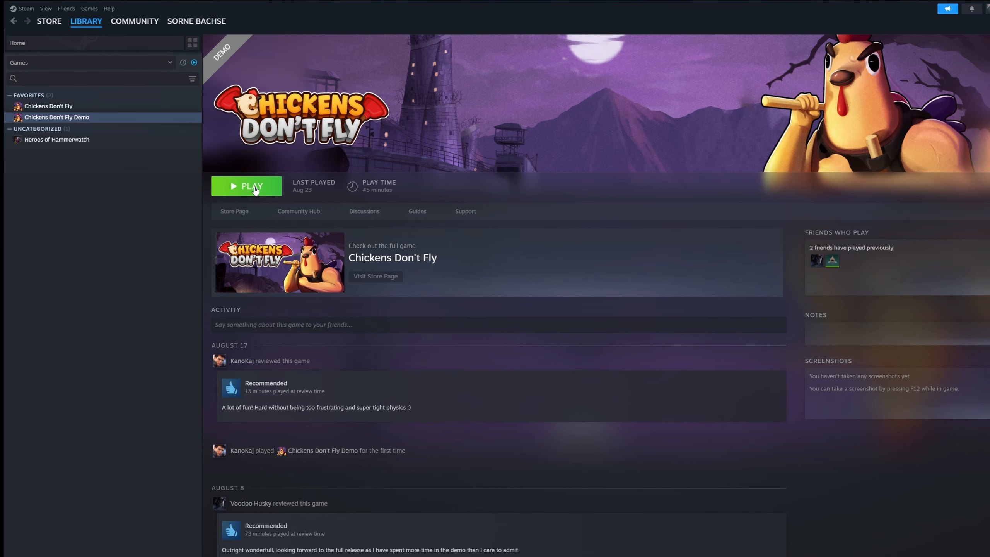
click(247, 186)
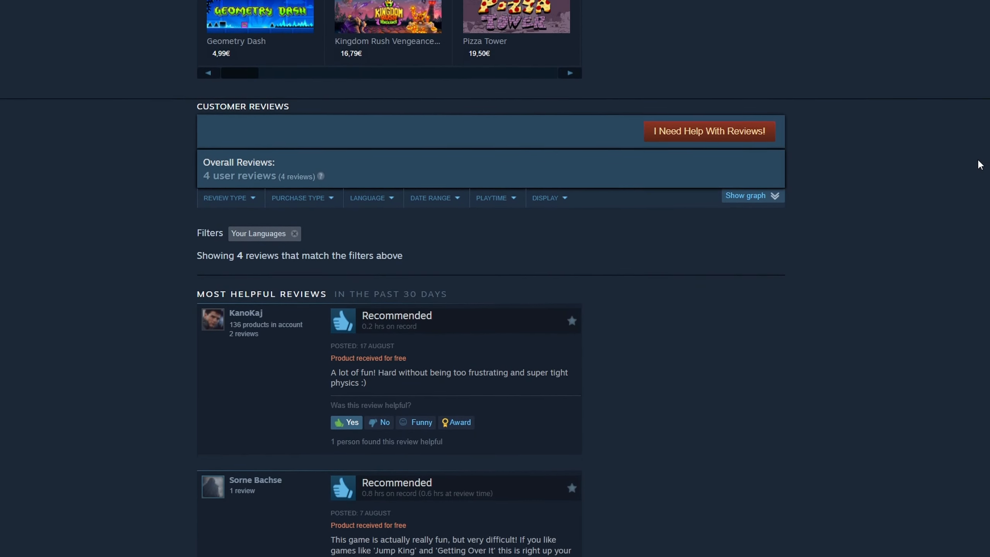
Scroll through the cdf-feedback player emails and drag across their text while reading.
scroll(down, 3)
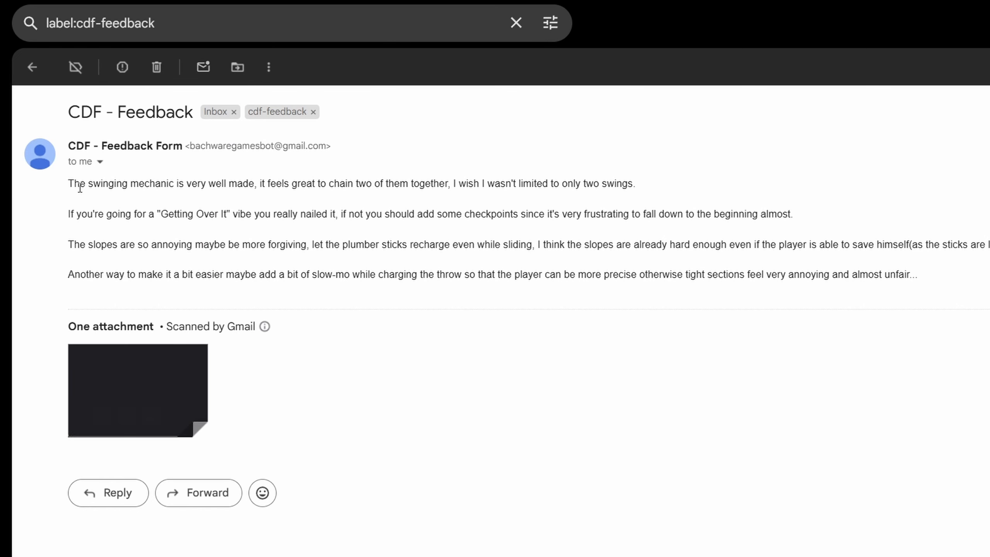
drag(68, 183, 566, 183)
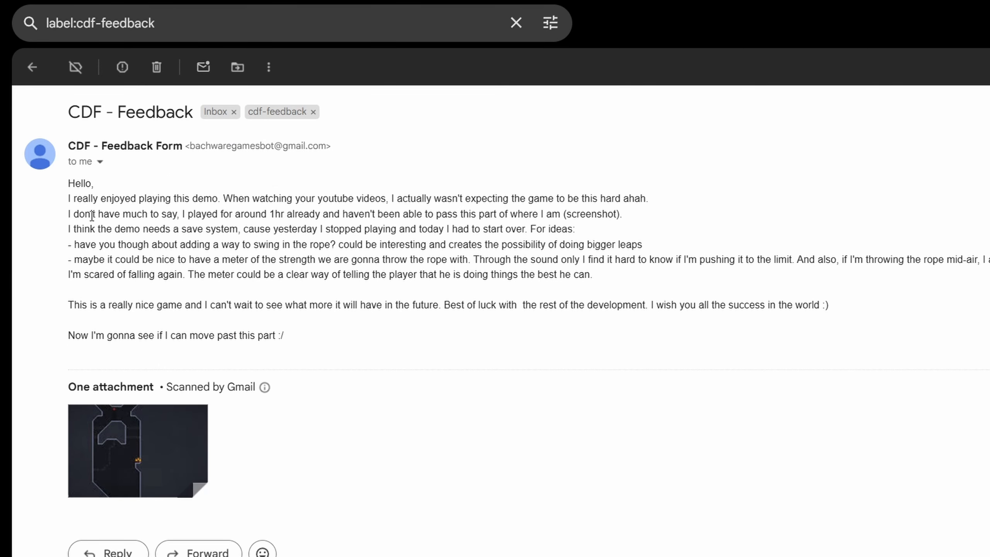
drag(68, 198, 319, 197)
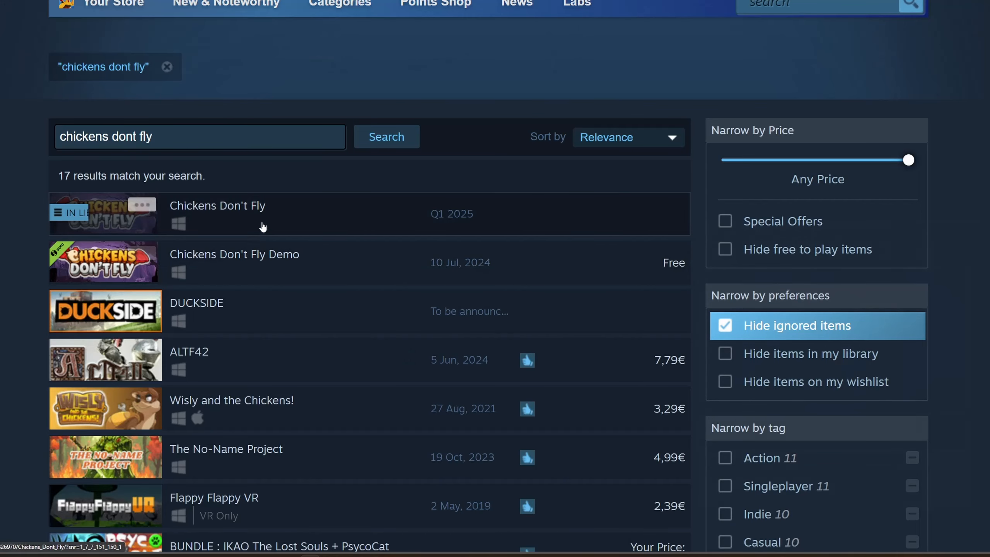
mouse_move(280, 214)
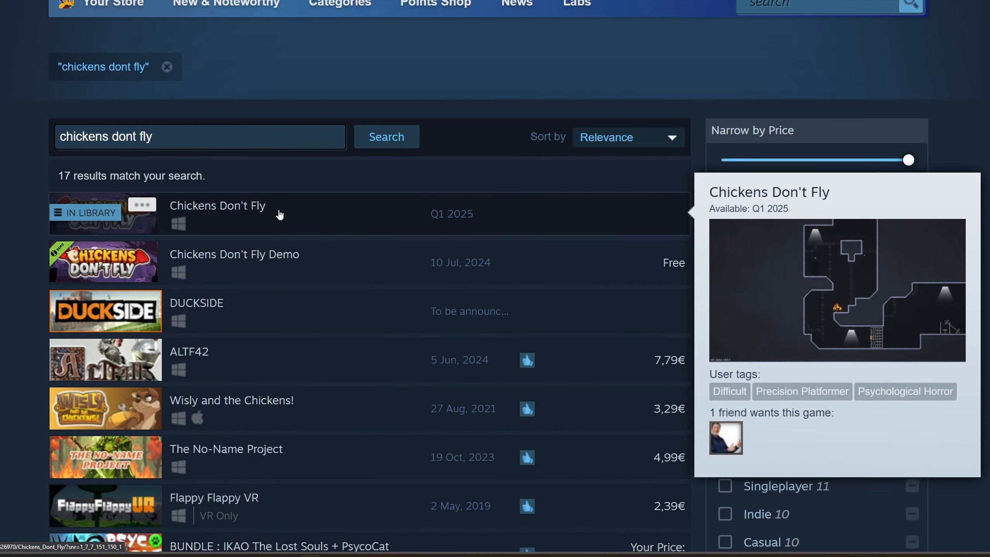
Open the Chickens Don't Fly entry from the 'chickens dont fly' search results.
click(218, 206)
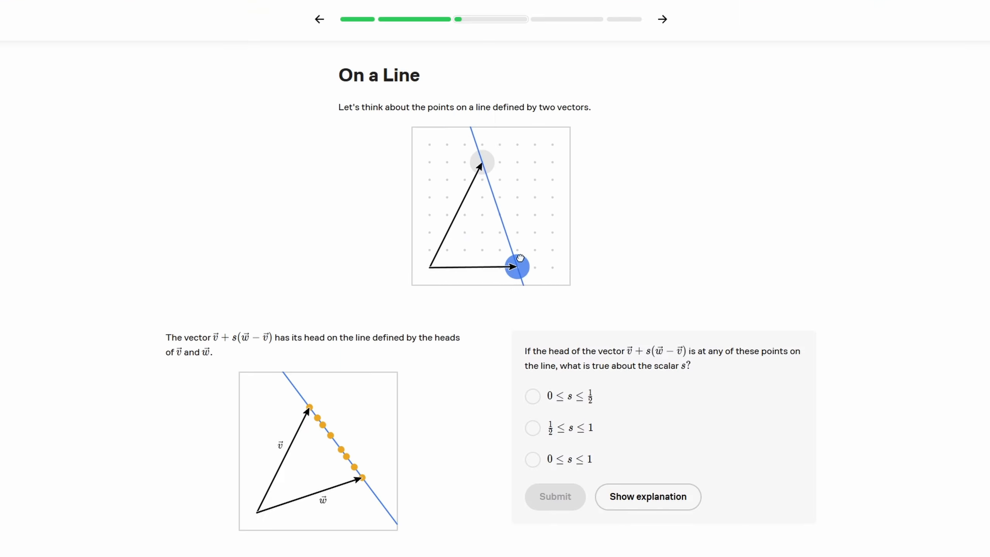
Drag the vector head along the line, enter 6, and finish the lesson for 115 XP.
drag(518, 266, 534, 226)
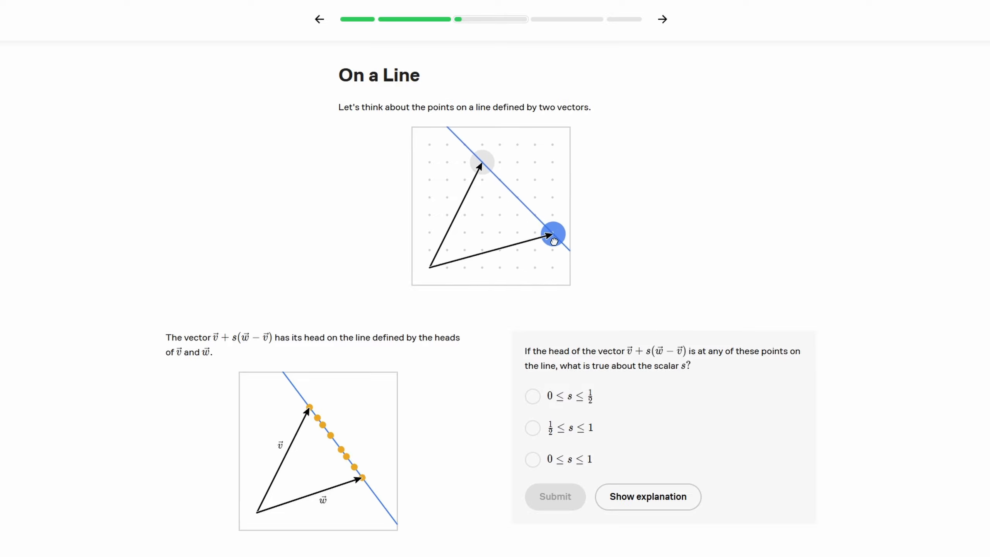
scroll(down, 3)
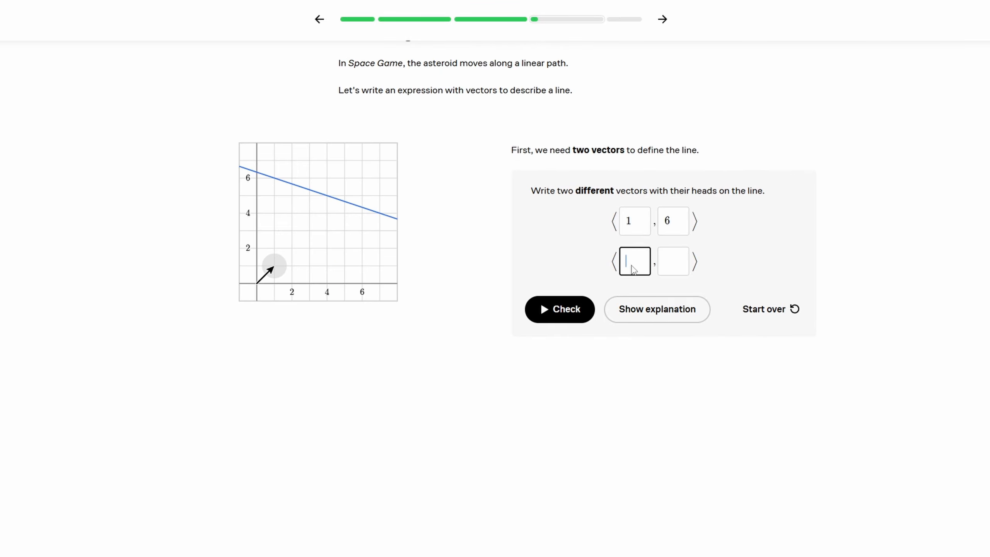
text(6)
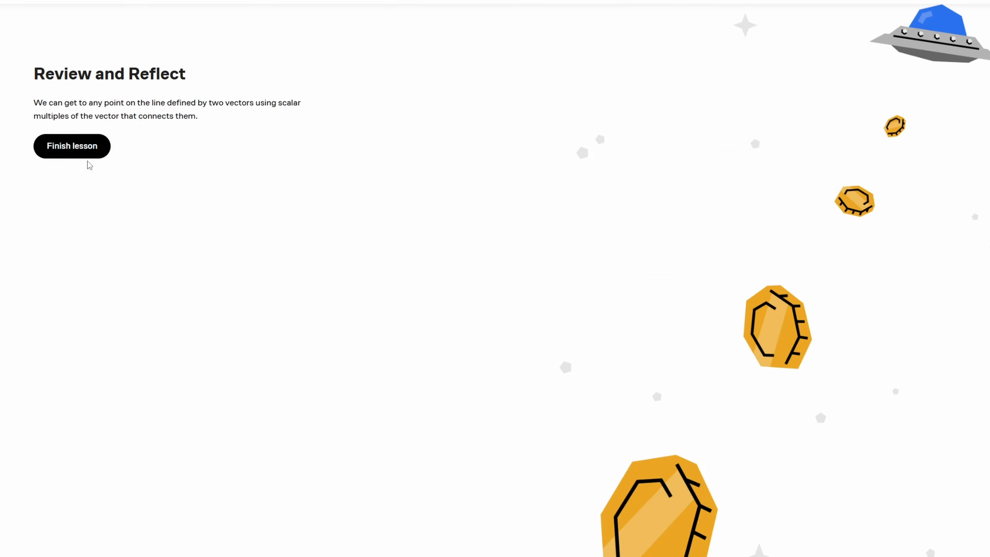
click(72, 146)
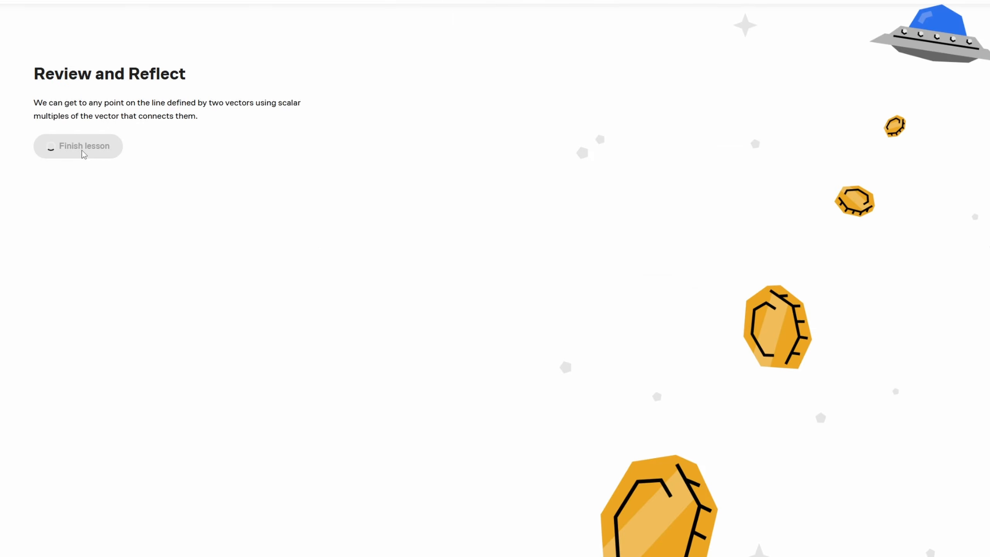
click(77, 146)
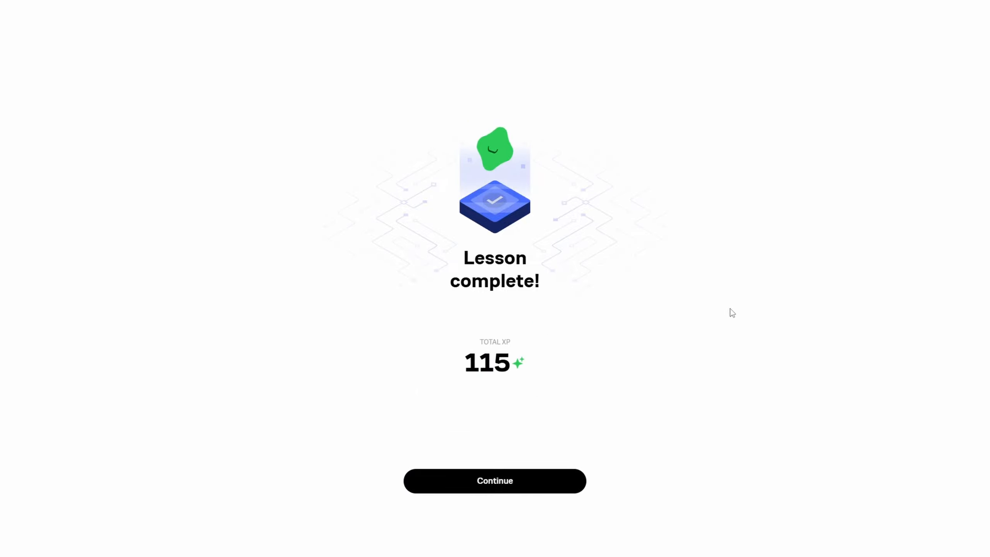
Answer the asteroid path question with ⟨1,2⟩ + s⟨2,1⟩, check it, and continue.
click(494, 481)
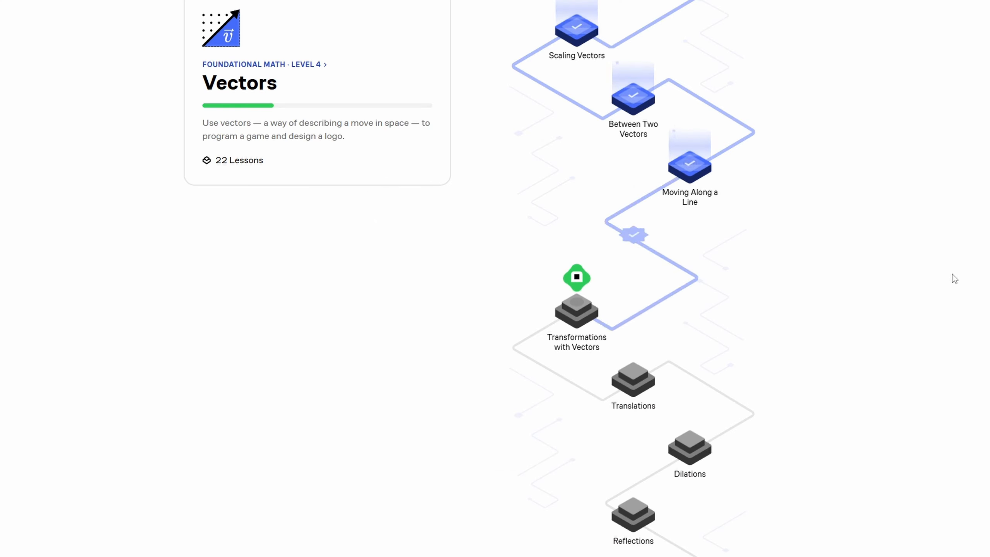
mouse_move(936, 278)
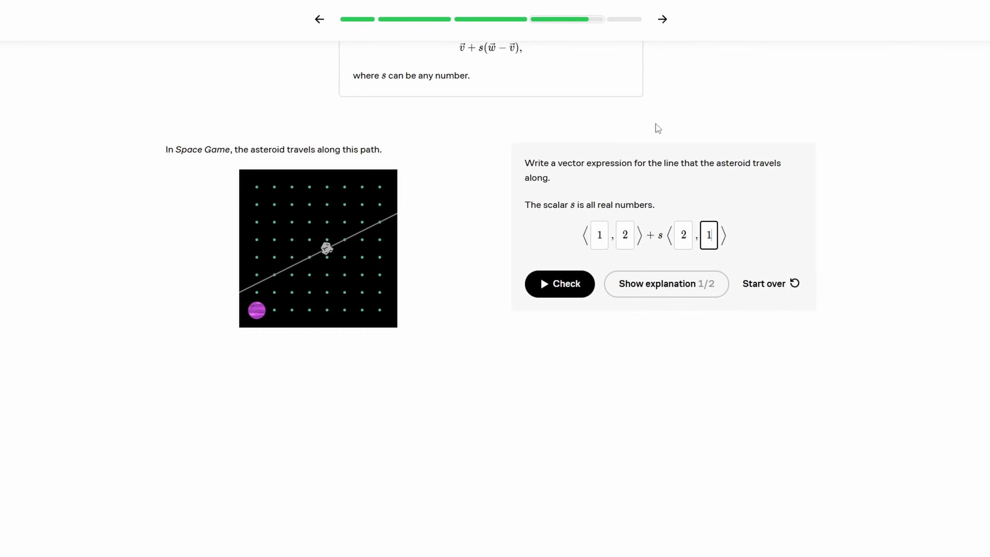
click(559, 283)
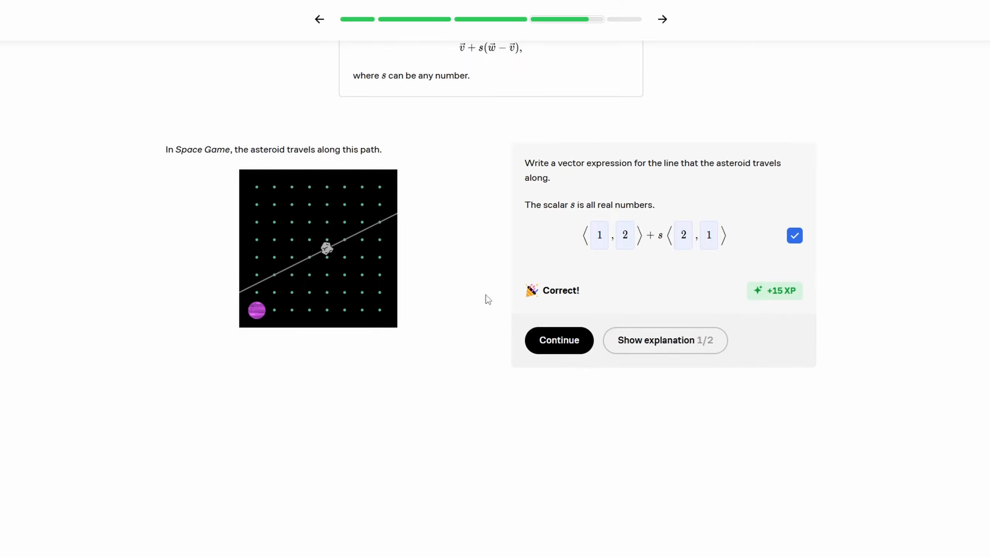
click(558, 340)
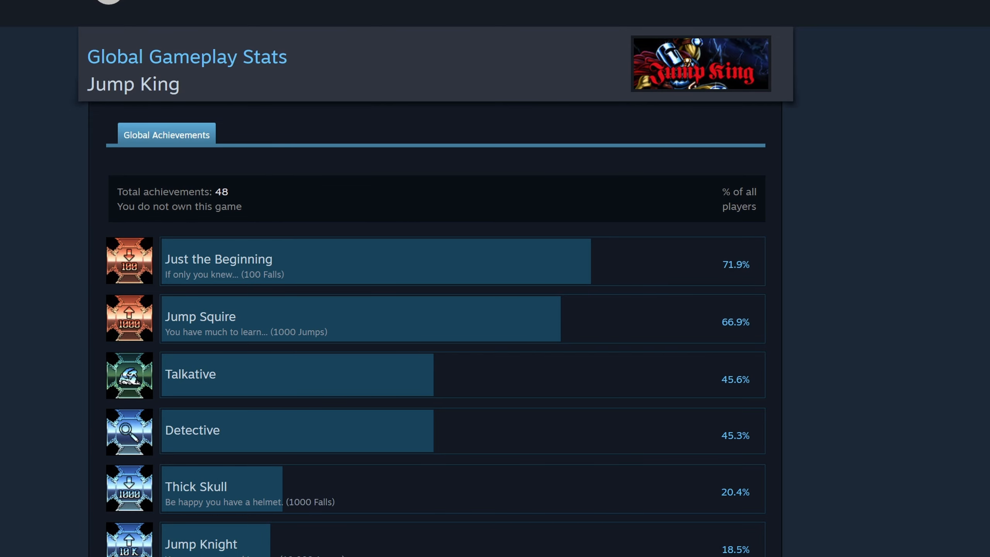
Scroll through Jump King's Global Achievements list with each achievement's player percentage.
scroll(down, 3)
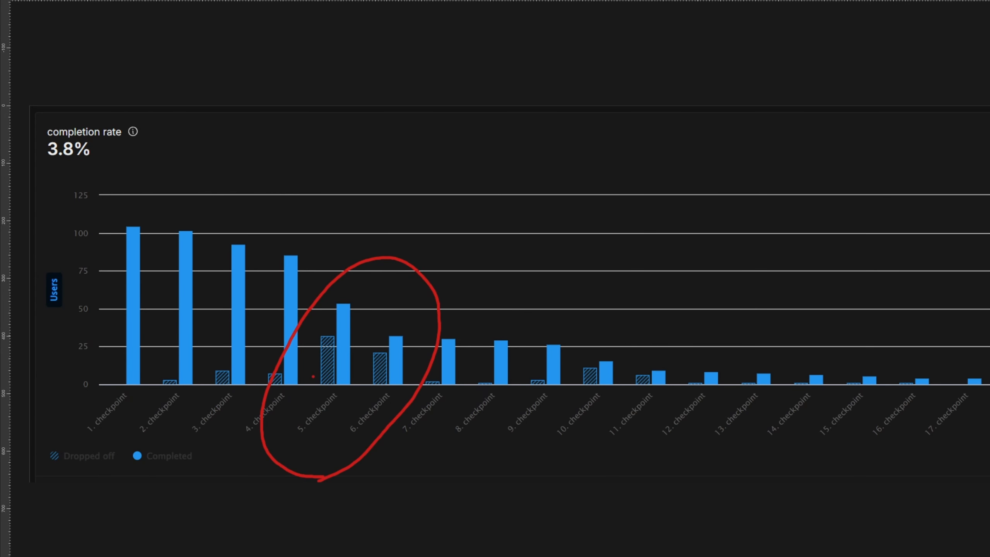
drag(303, 277, 328, 353)
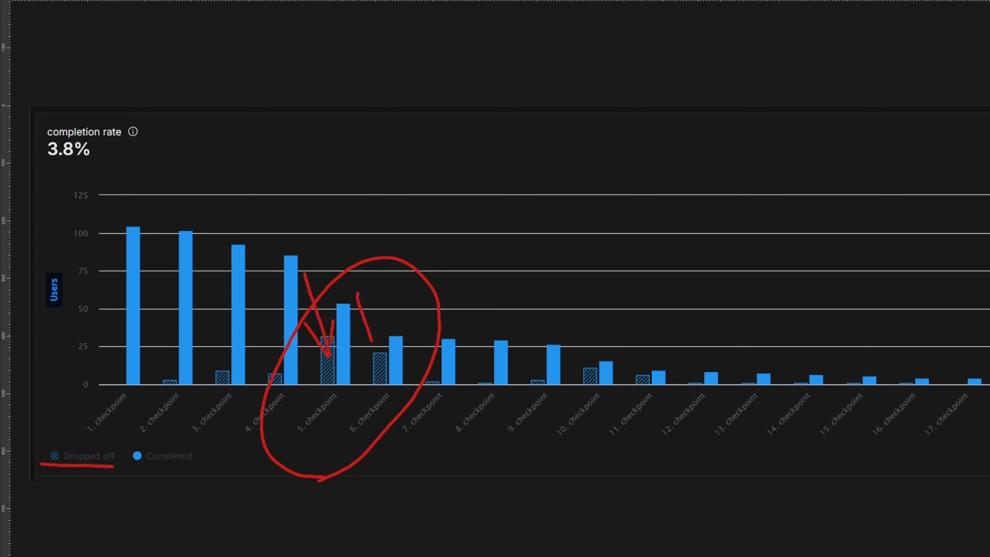
drag(360, 296, 389, 356)
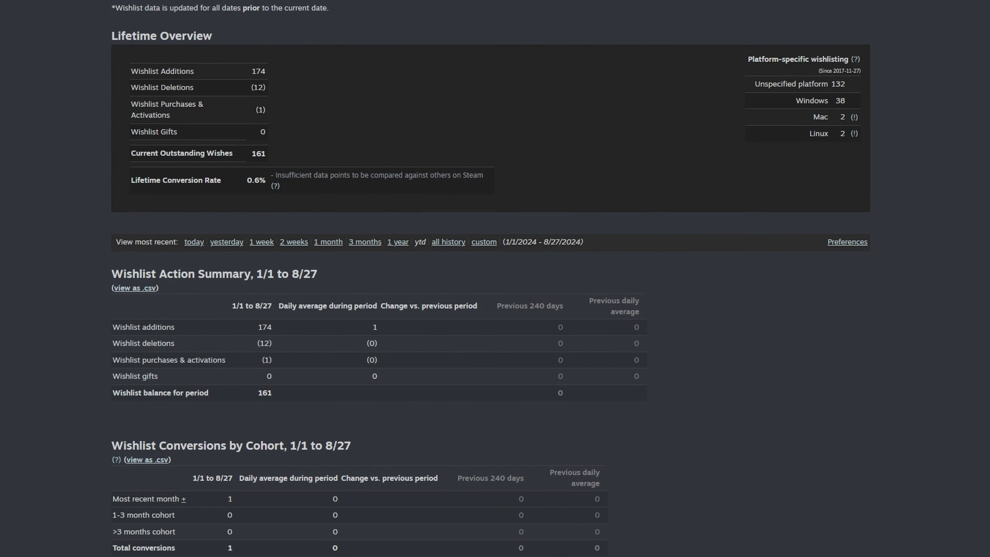
Scroll the wishlist report to the Lifetime Wishlist Actions graph, then open the demo store page.
scroll(down, 3)
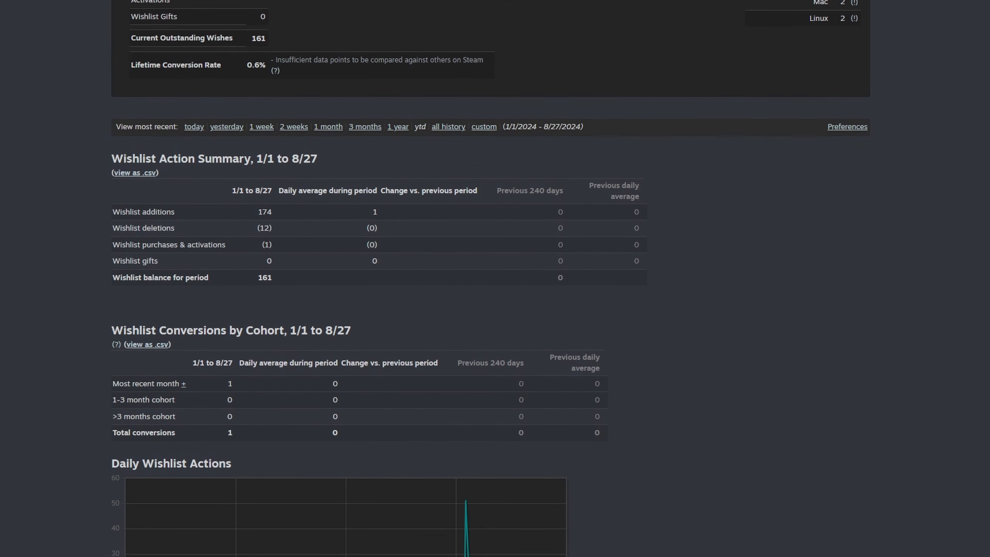
scroll(down, 3)
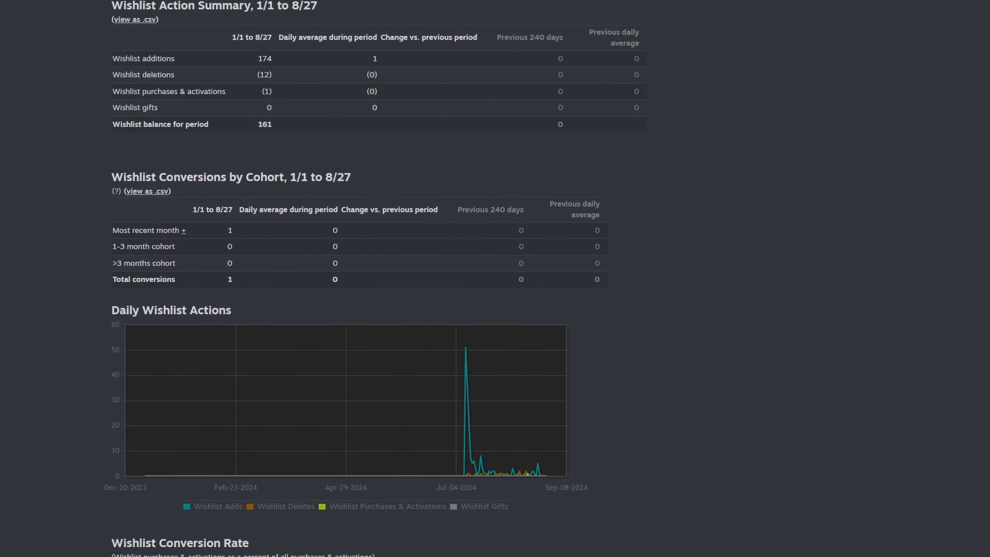
scroll(down, 3)
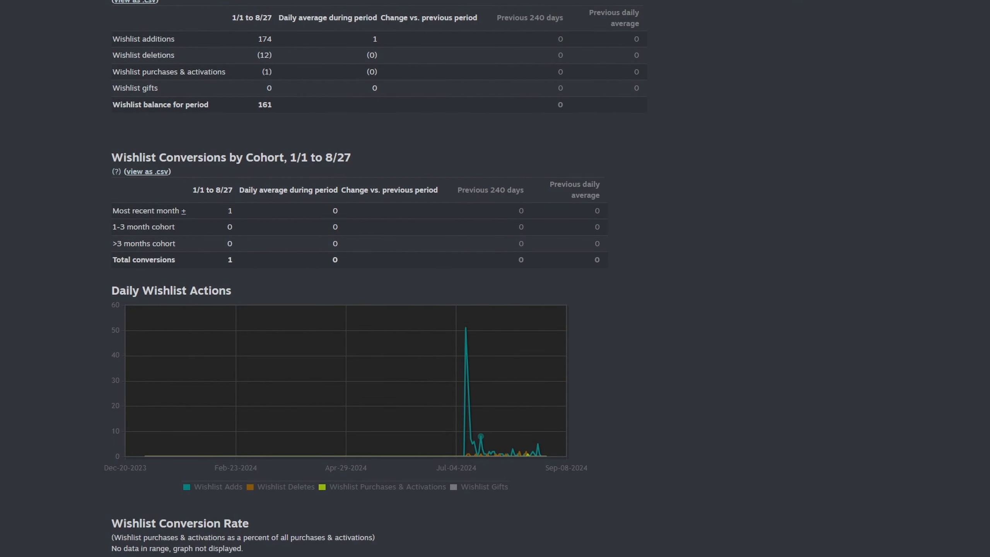
scroll(down, 3)
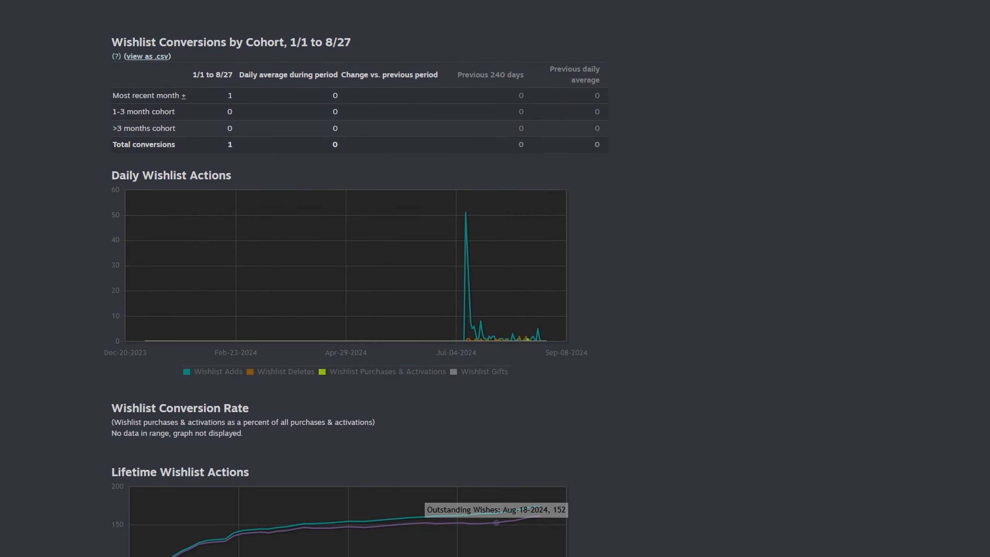
scroll(down, 3)
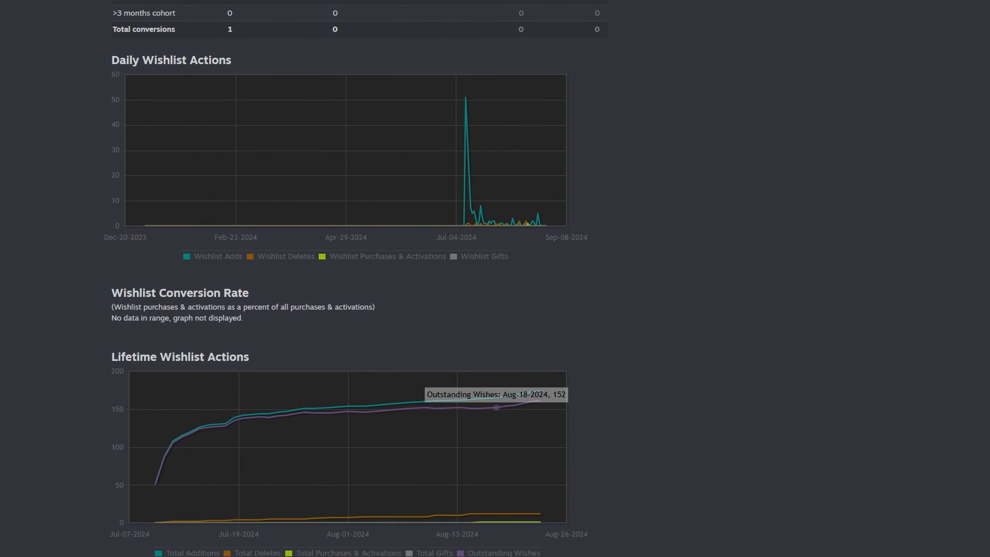
scroll(up, 3)
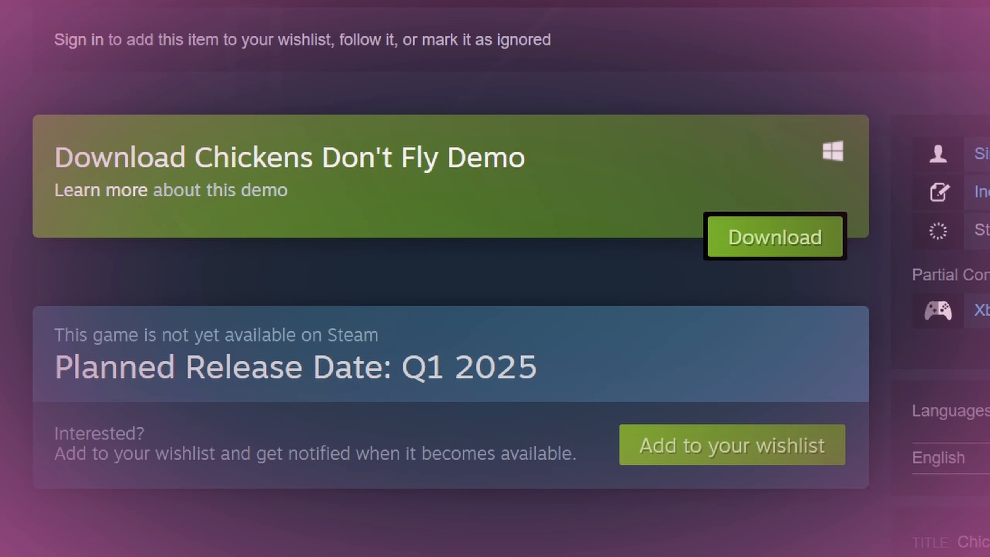
double_click(85, 157)
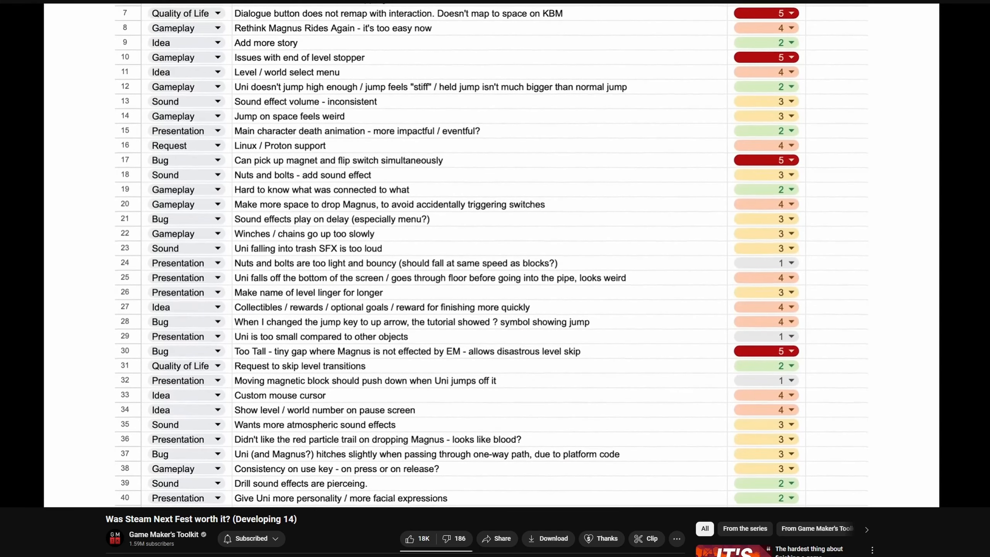
Scroll the 1–5 rated feedback entries and open a column A category dropdown.
scroll(down, 3)
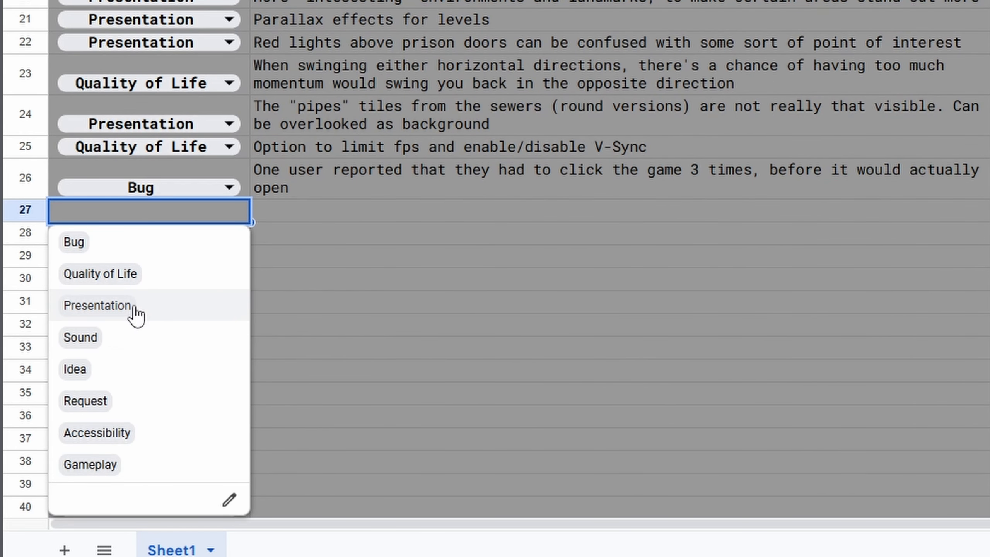
click(96, 305)
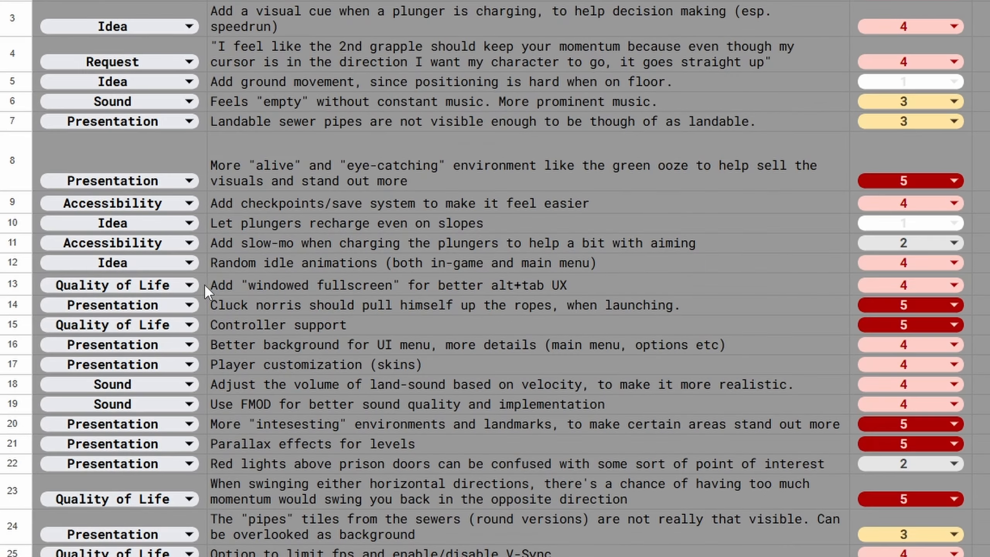
click(366, 285)
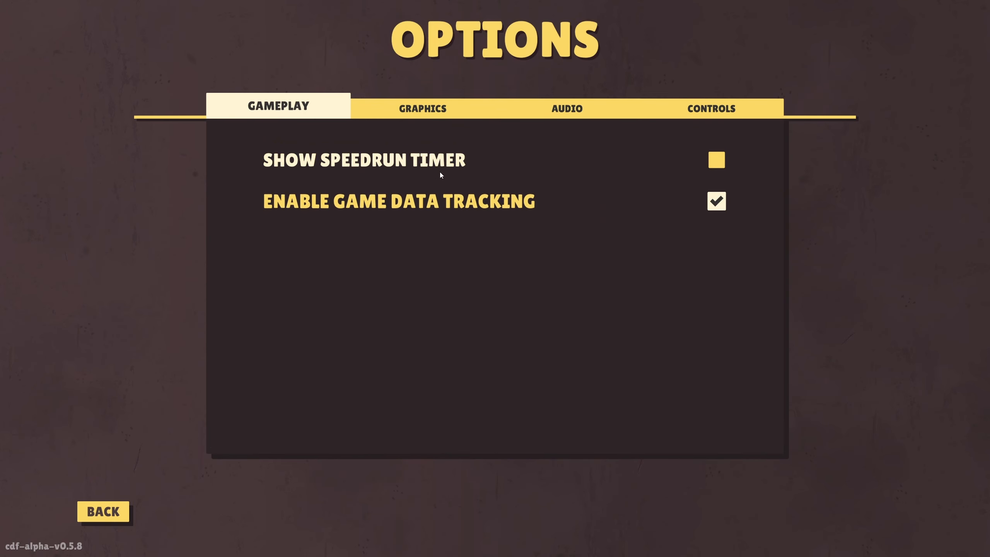
Set Fullscreen Mode to Borderless on the game's Graphics options tab.
click(422, 108)
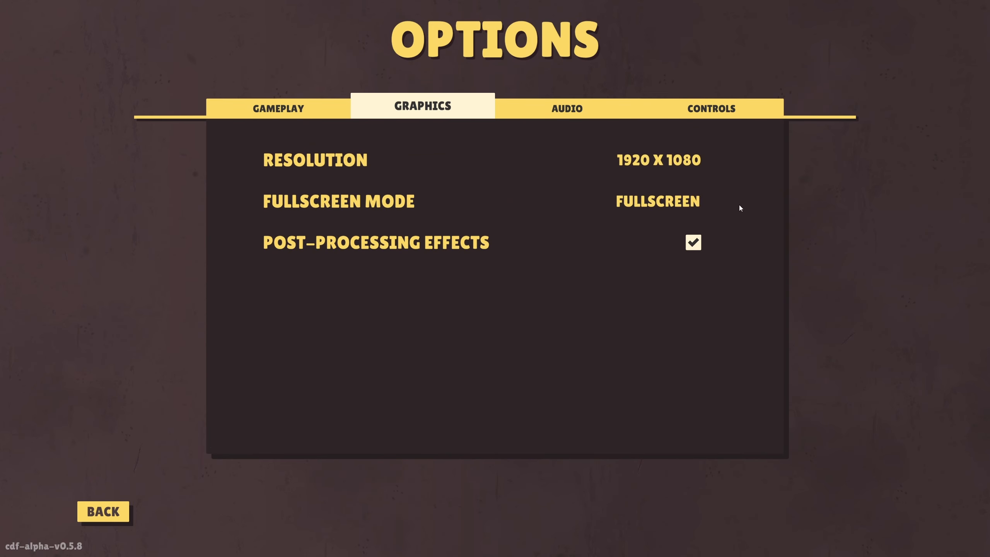
click(716, 201)
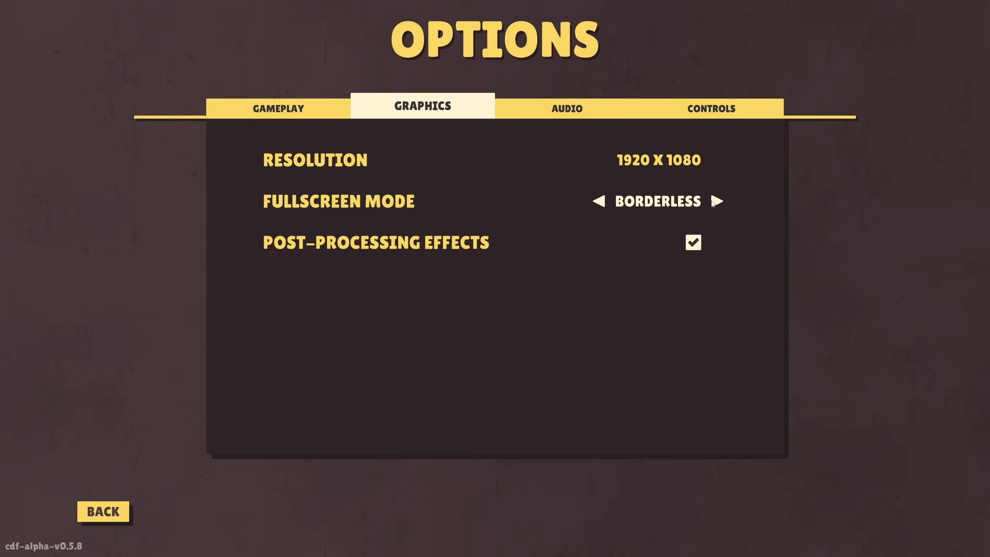
click(716, 201)
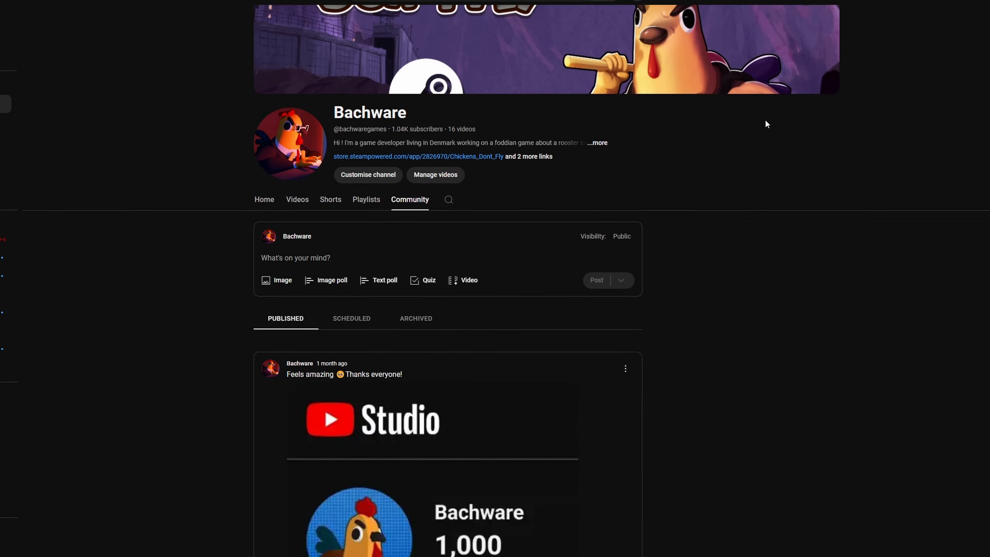
Scroll the Community tab down to the 1,000 subscribers celebration post.
scroll(down, 3)
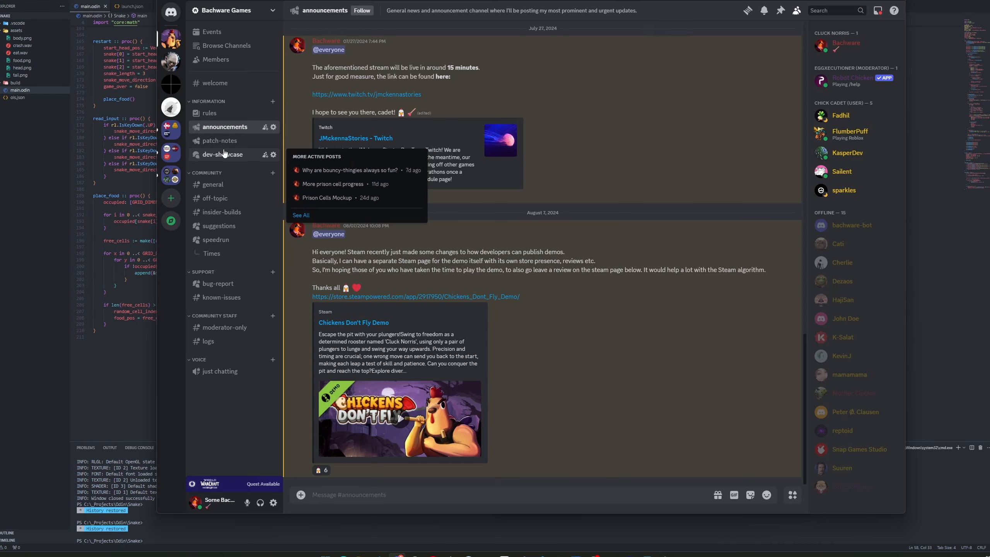
Open Discord's #dev-showcase forum channel to view the prison cell progress post and mockups.
click(223, 154)
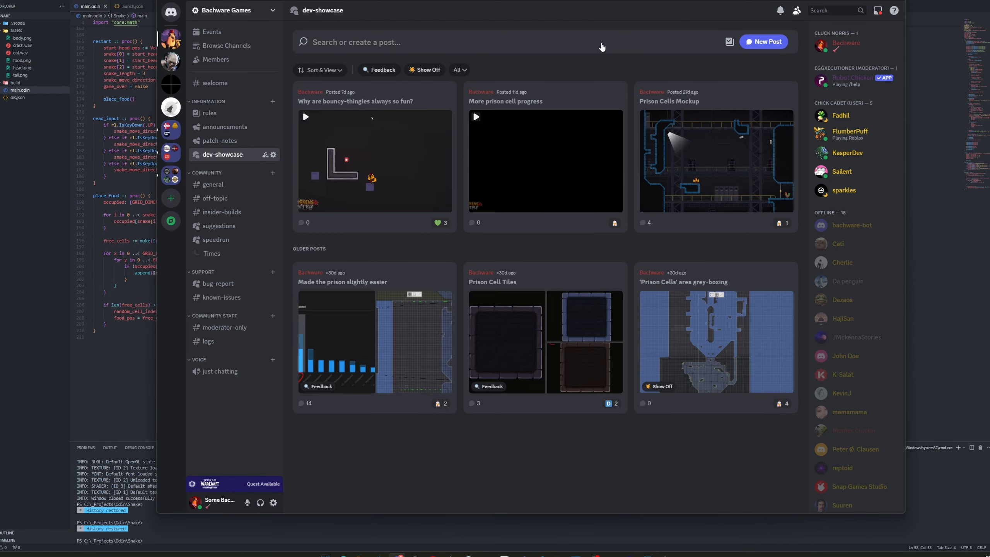